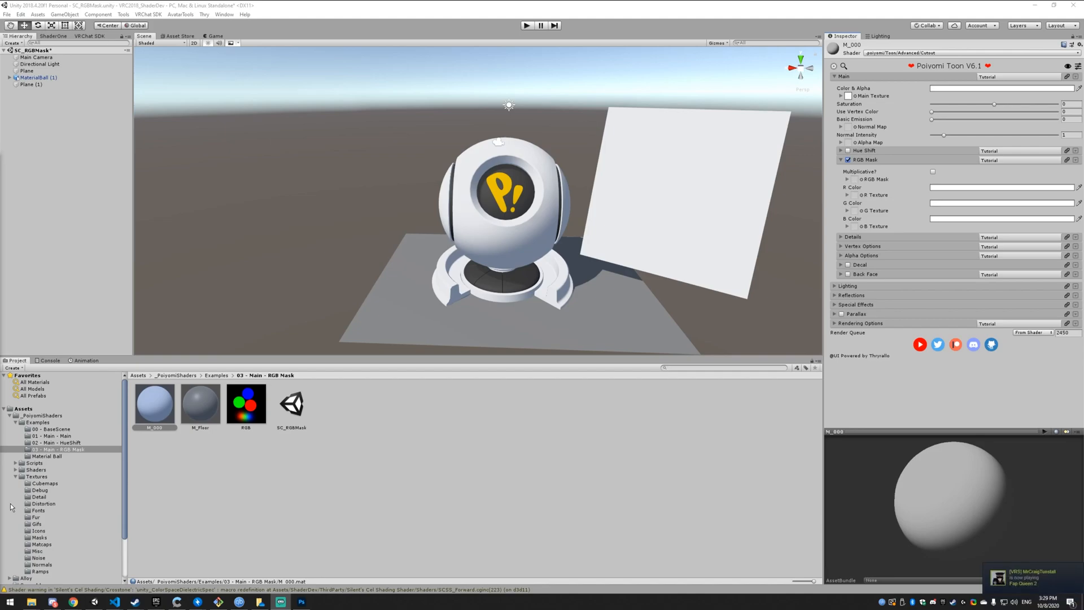
{"action": "mouse_move", "coordinate": [637, 379]}
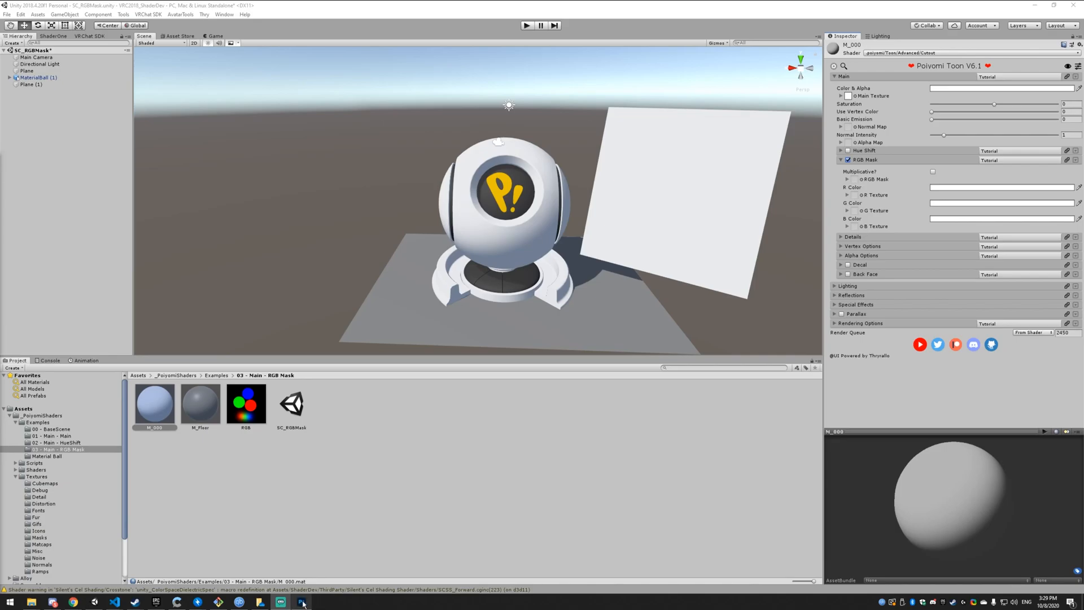
Step: In Photoshop, select Layer 1 and stamp hard green, blue and red circles
{"action": "left_click", "coordinate": [301, 602]}
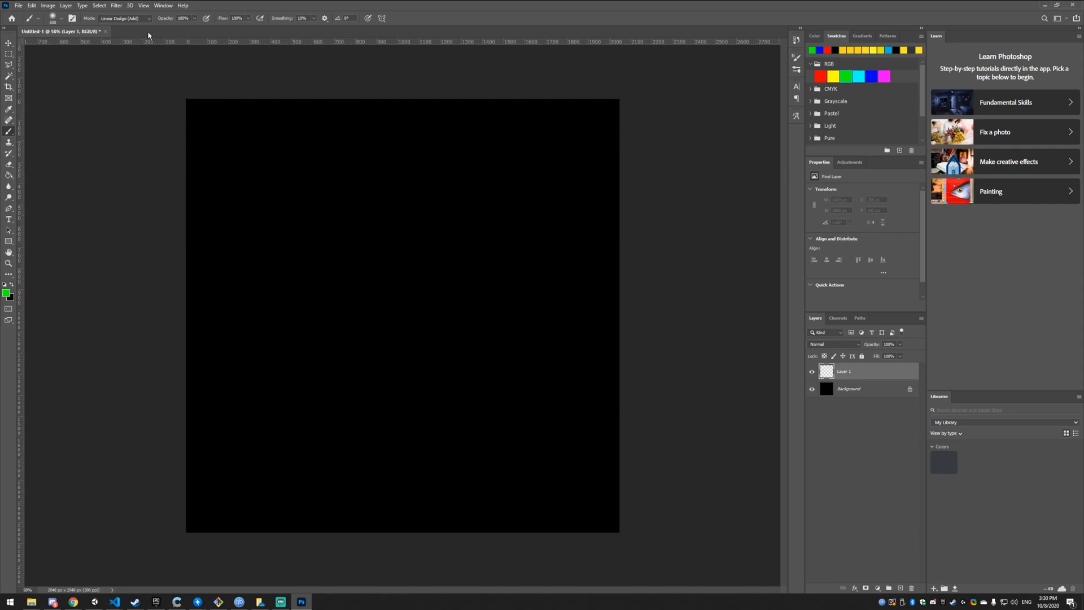
{"action": "mouse_move", "coordinate": [142, 25]}
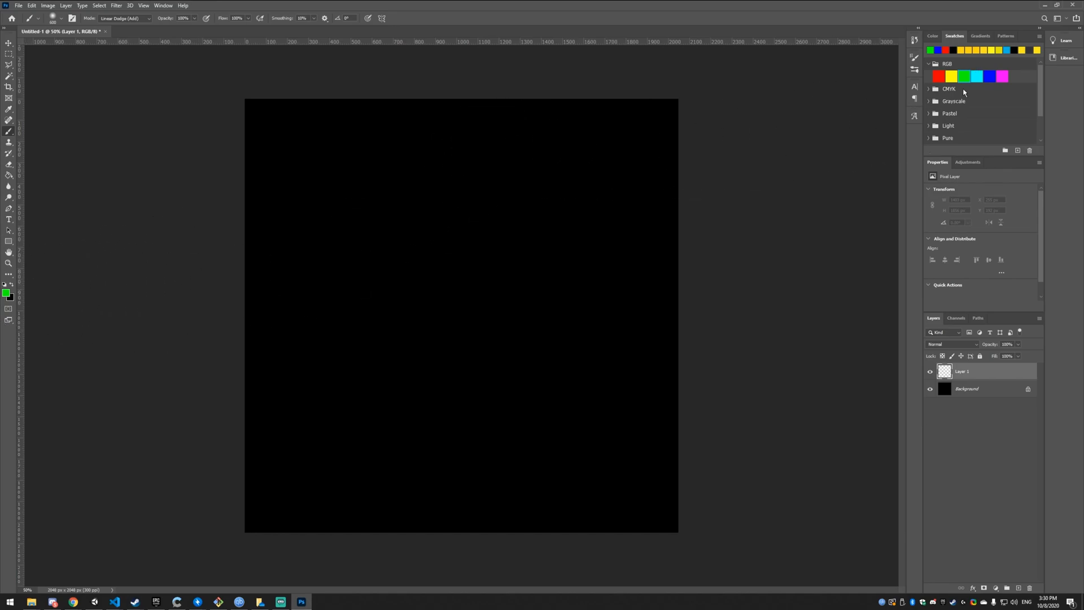
{"action": "mouse_move", "coordinate": [197, 59]}
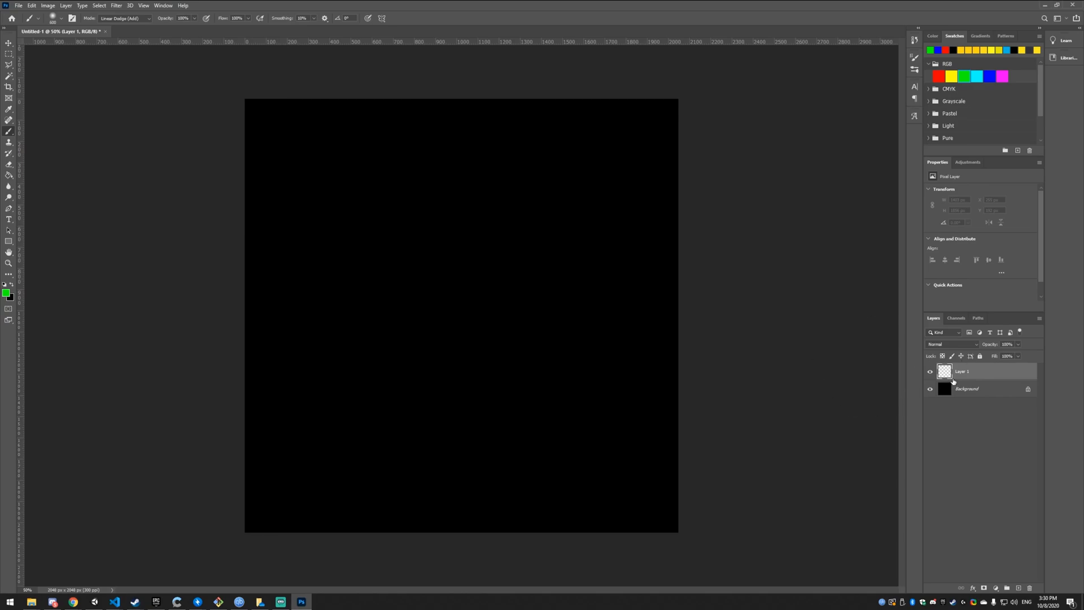
{"action": "left_click", "coordinate": [124, 18]}
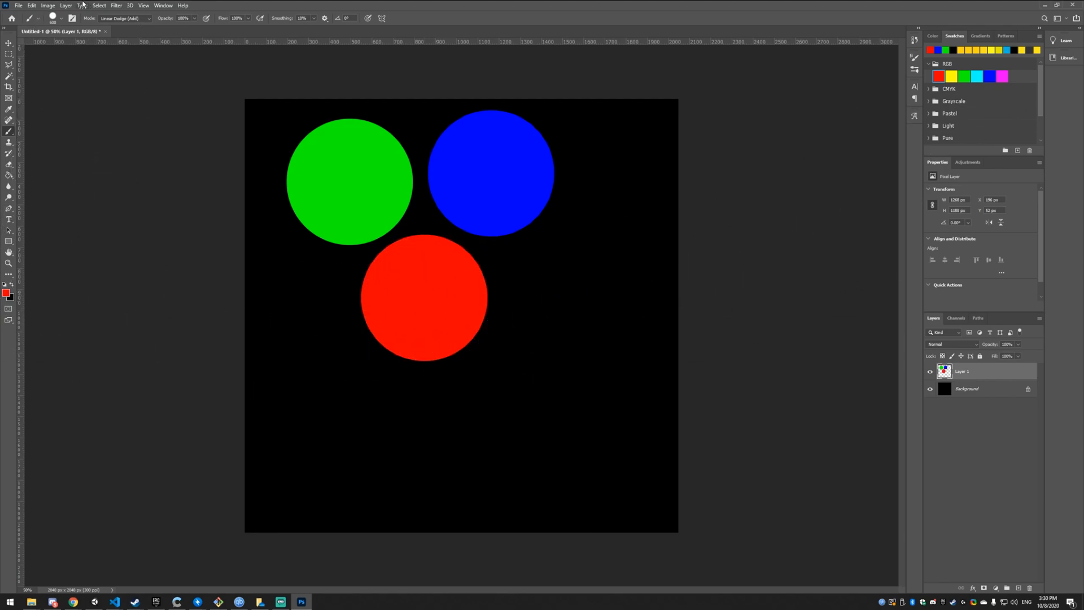
Step: Lower brush hardness and paint soft red, blue and green glows near the bottom
{"action": "left_click", "coordinate": [62, 18]}
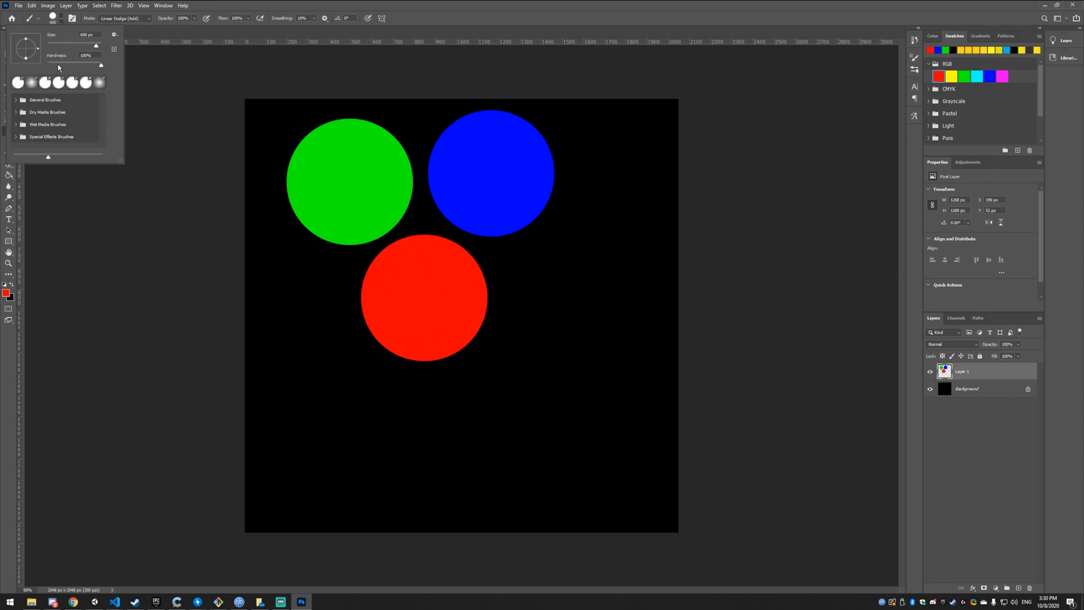
{"action": "left_click", "coordinate": [336, 446]}
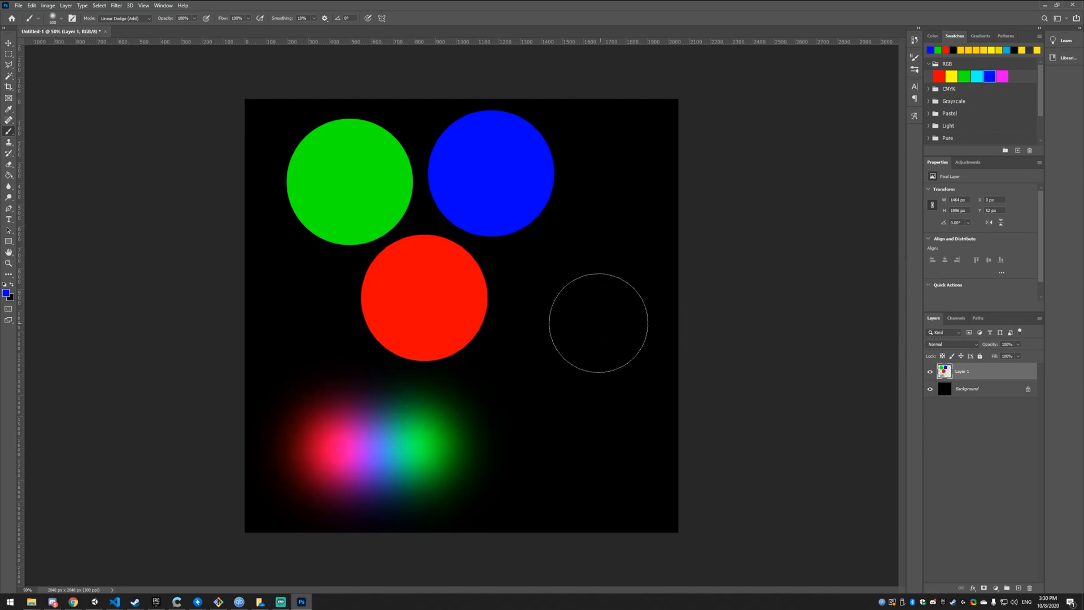
{"action": "mouse_move", "coordinate": [647, 364]}
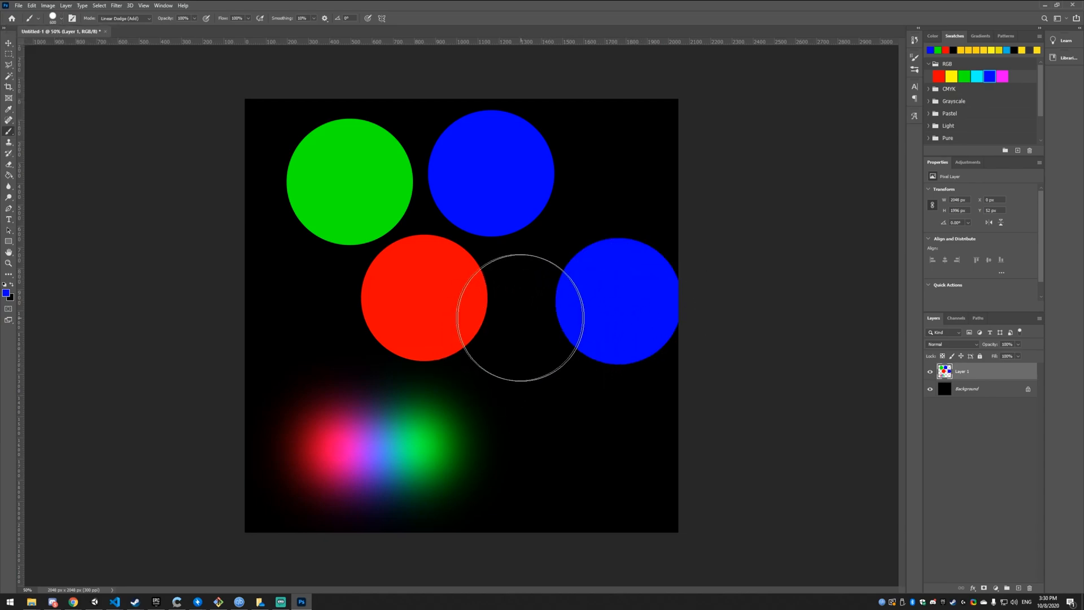
{"action": "left_click_drag", "start_coordinate": [619, 298], "coordinate": [515, 297]}
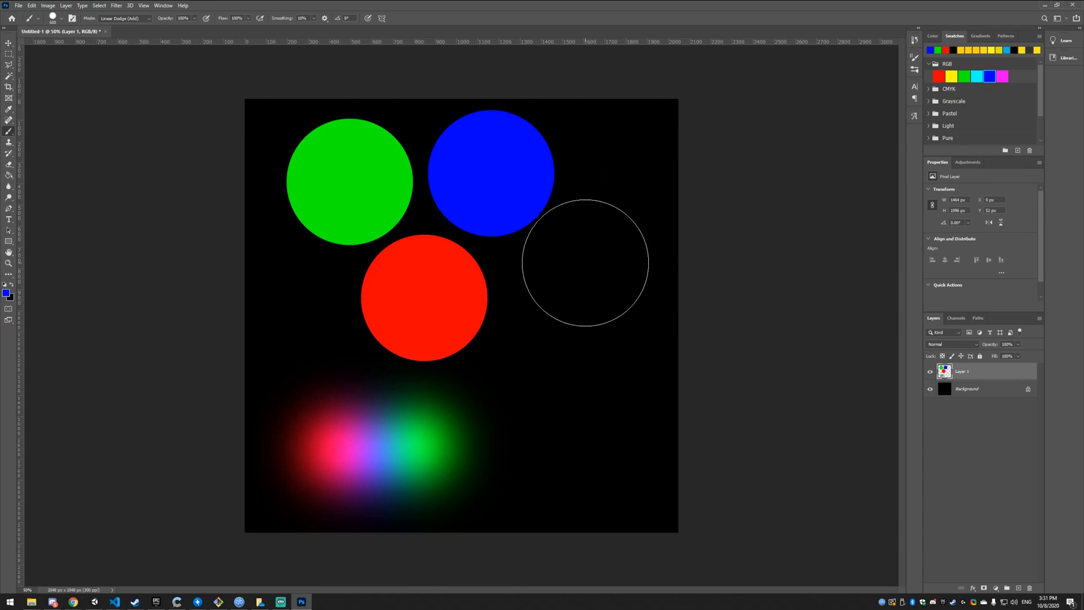
Step: Save the image as RGBMask.png, accepting the default PNG format options
{"action": "key", "text": "ctrl+shift+s"}
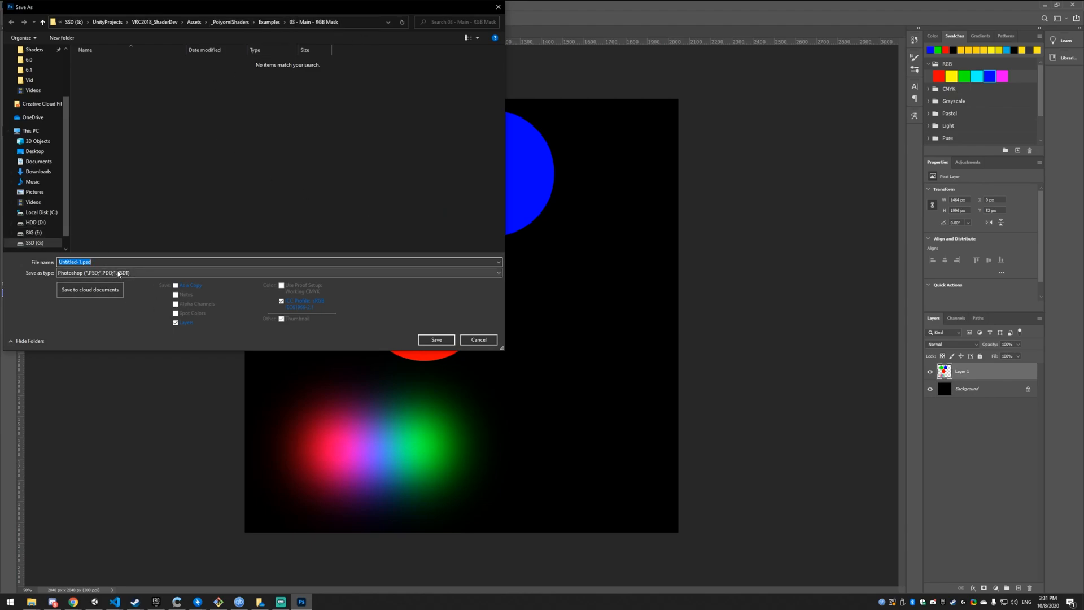
{"action": "type", "text": "RGBMask.png"}
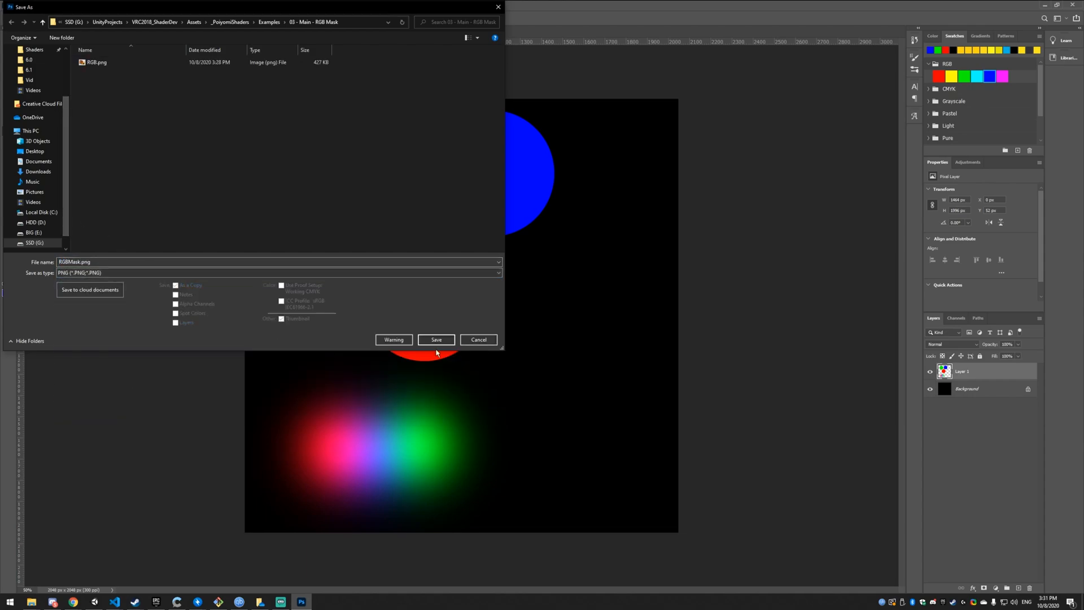
{"action": "left_click", "coordinate": [435, 340]}
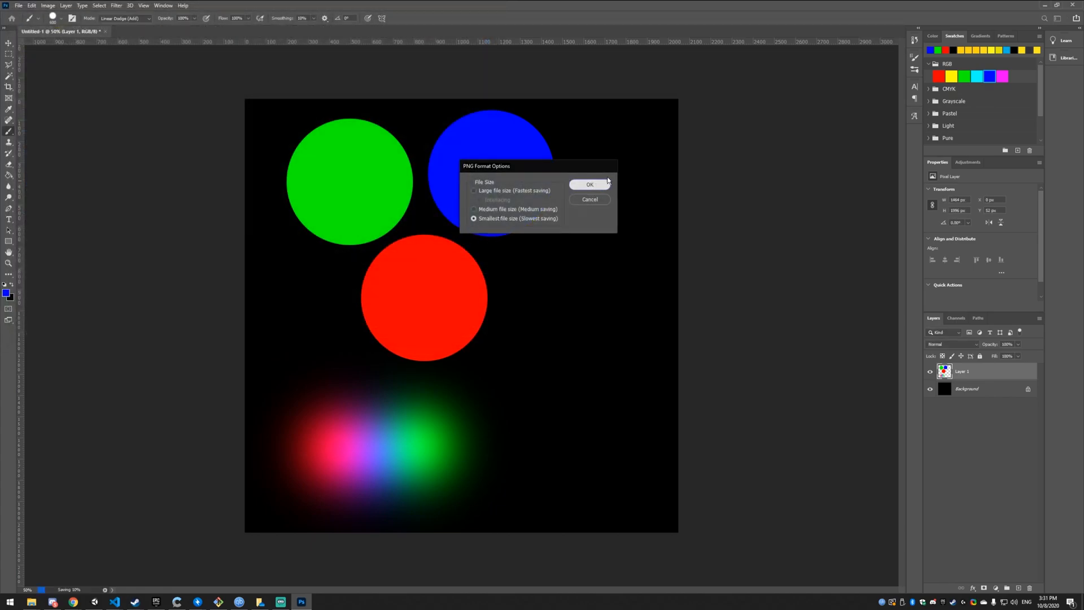
{"action": "left_click", "coordinate": [589, 185]}
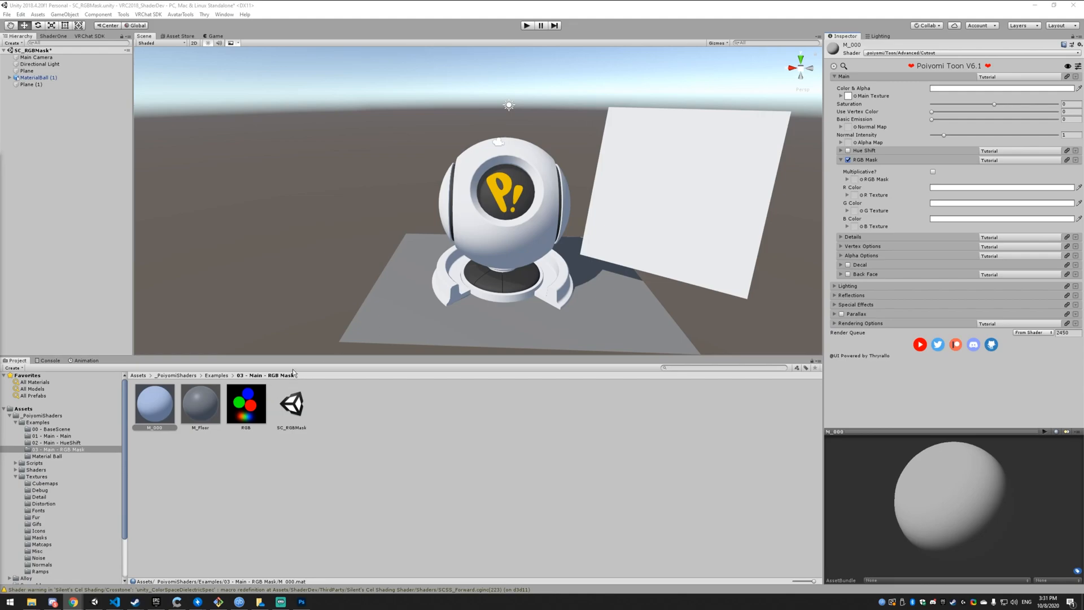
{"action": "mouse_move", "coordinate": [248, 390]}
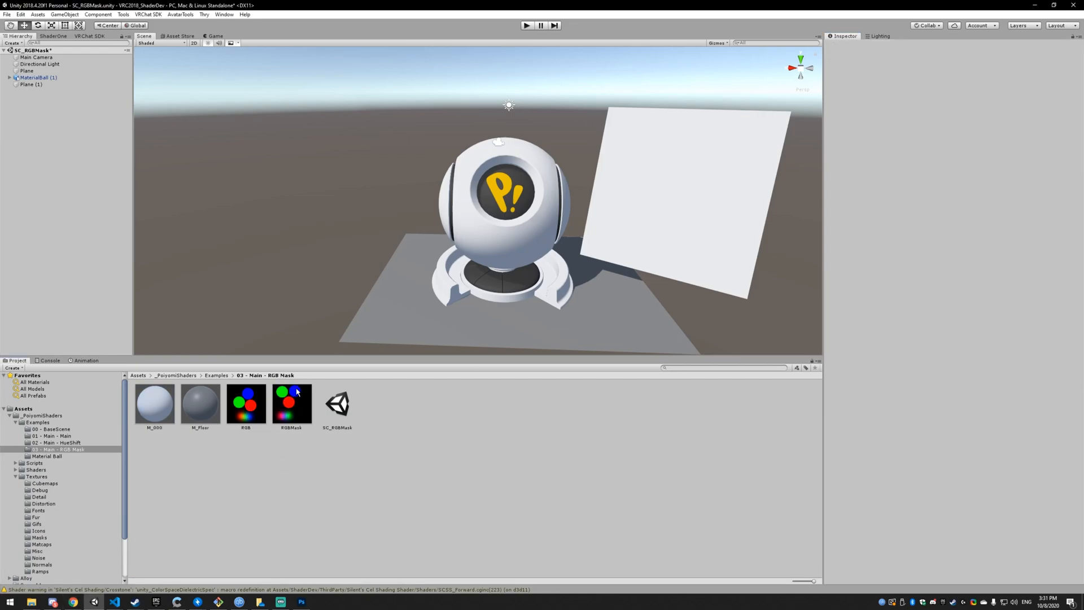
Step: Drag the imported RGBMask texture into M_000's RGB Mask slot
{"action": "left_click", "coordinate": [291, 404]}
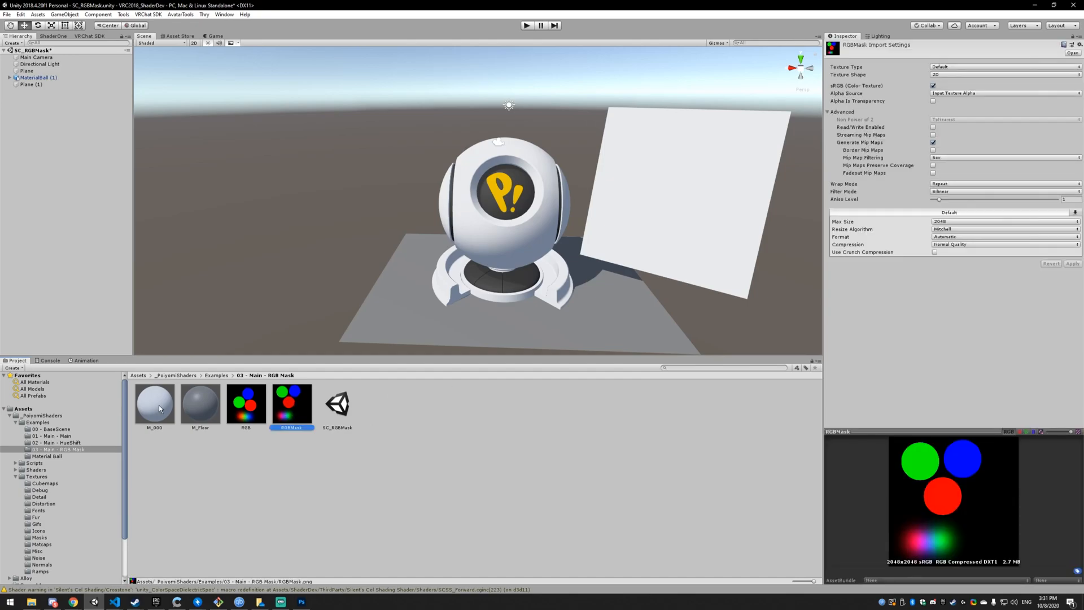
{"action": "left_click", "coordinate": [154, 404]}
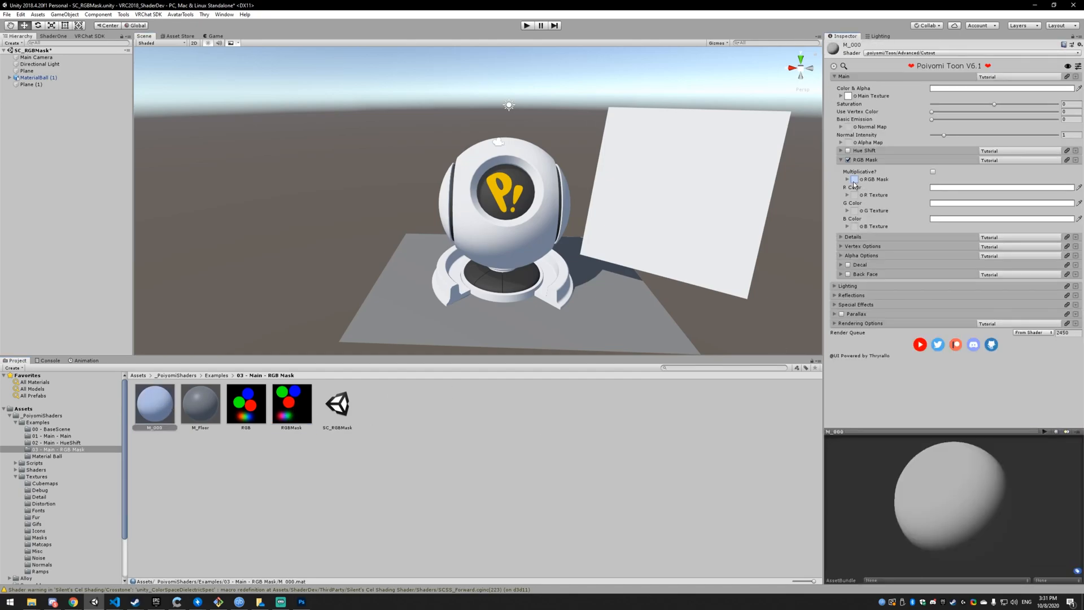
{"action": "left_click", "coordinate": [854, 179]}
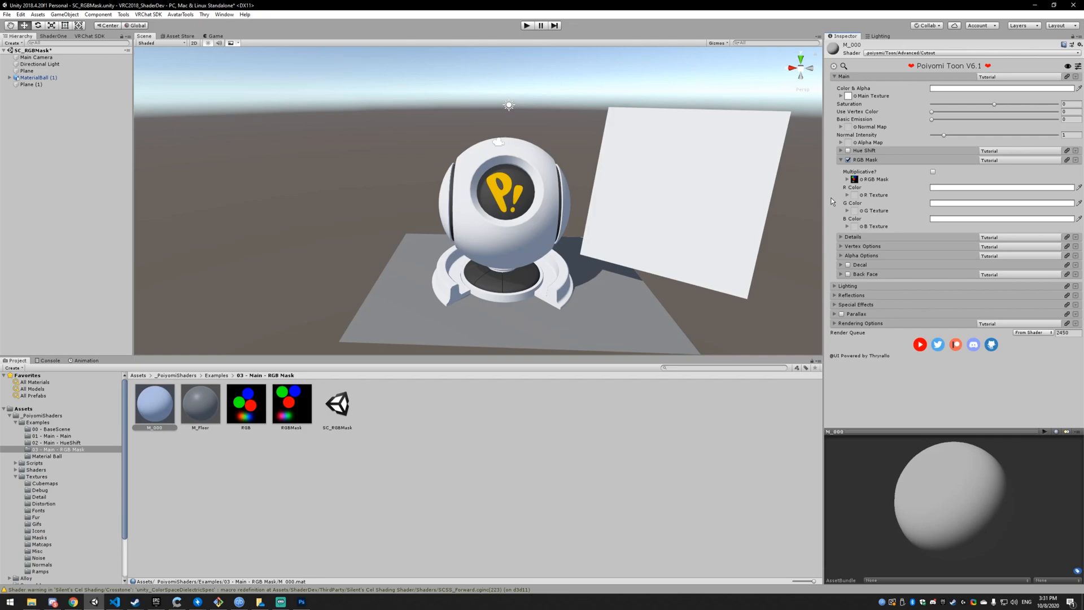
{"action": "mouse_move", "coordinate": [424, 253]}
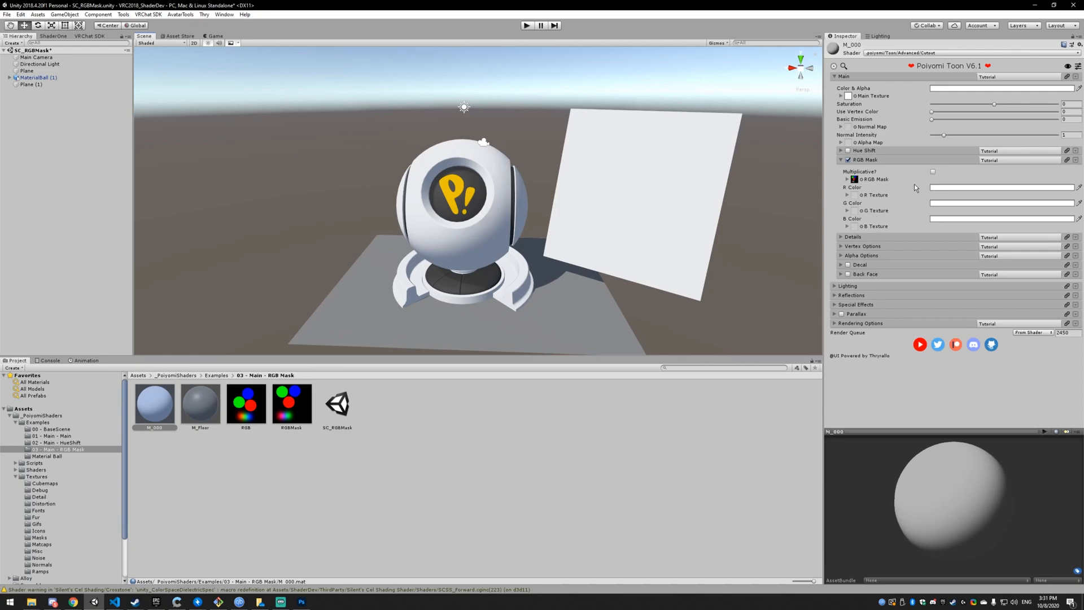
Step: Set the RGB Mask R, G and B Colors to yellow, purple and blue
{"action": "left_click", "coordinate": [1000, 187]}
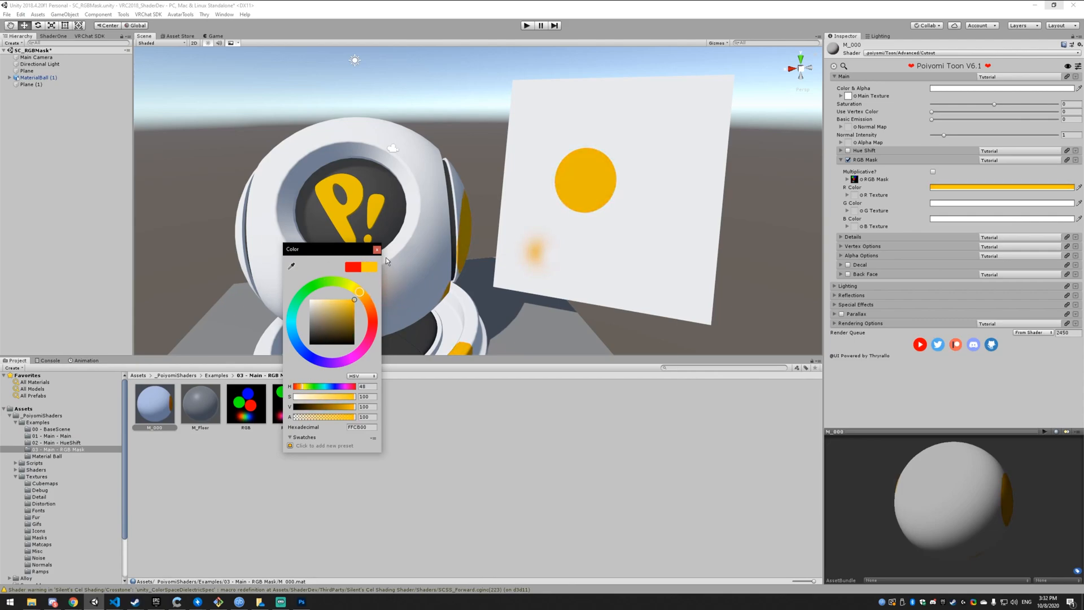
{"action": "left_click", "coordinate": [378, 249]}
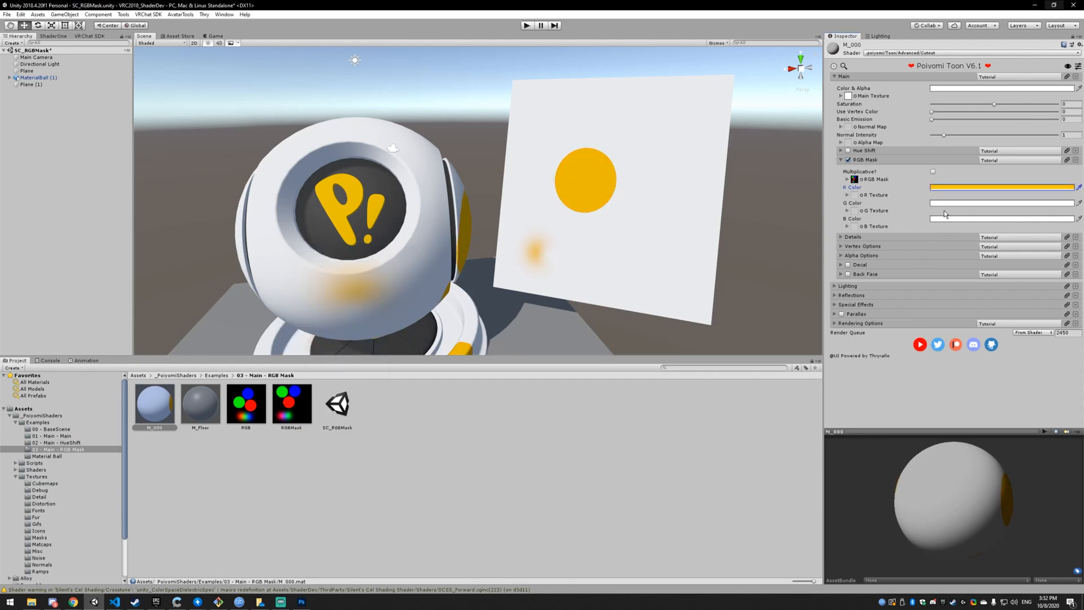
{"action": "left_click", "coordinate": [1001, 204]}
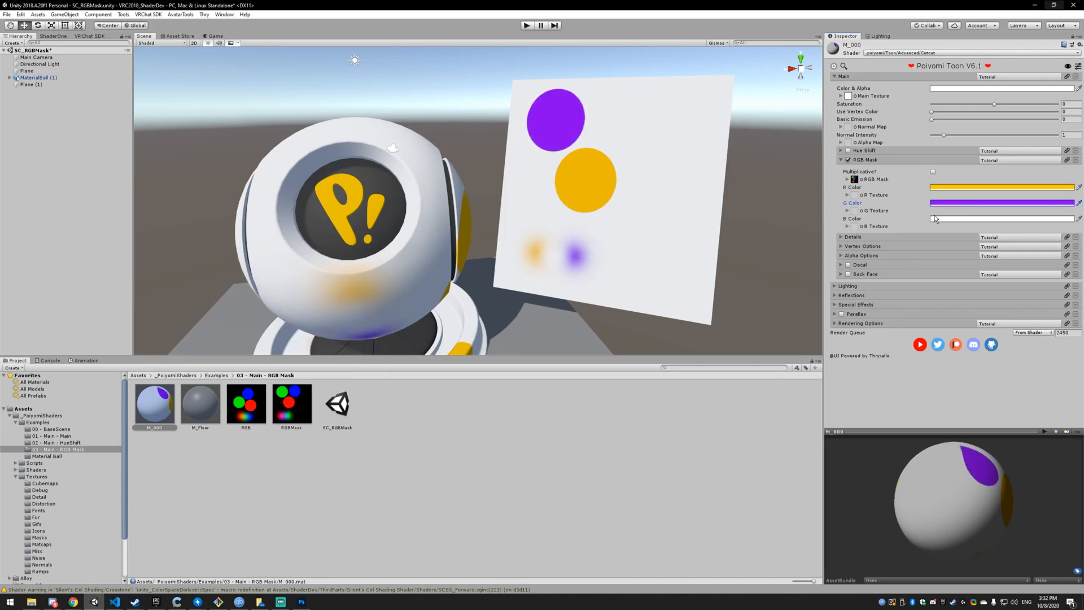
{"action": "left_click", "coordinate": [1000, 219]}
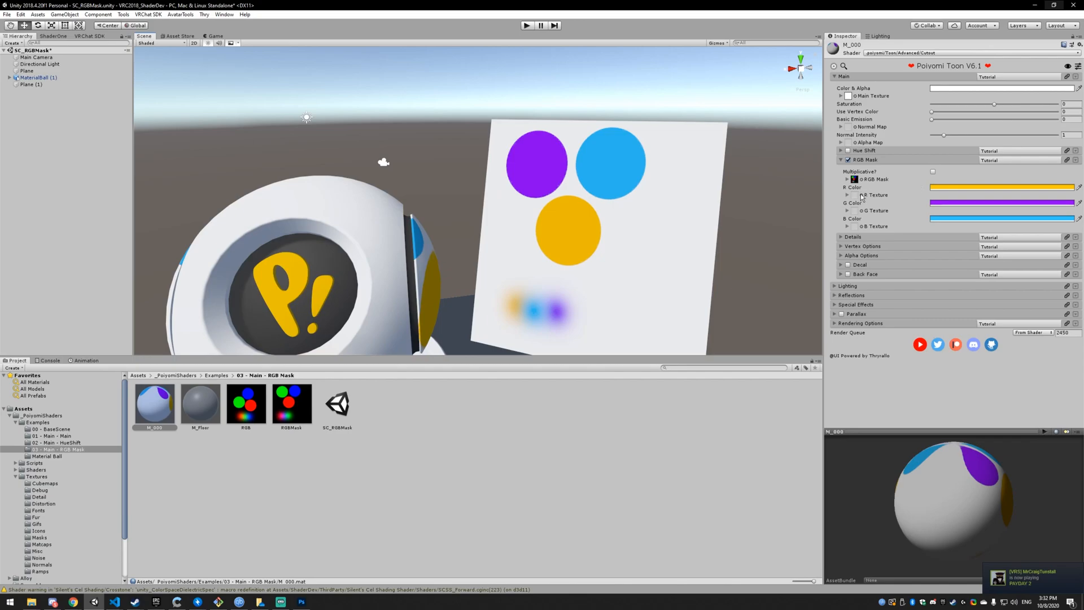
{"action": "mouse_move", "coordinate": [863, 198]}
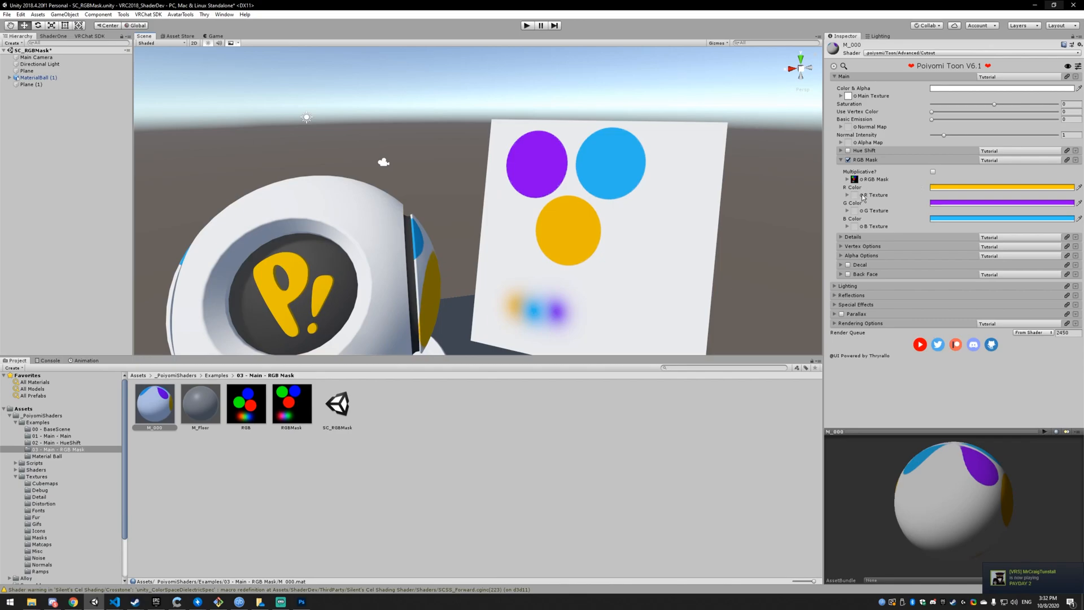
Step: Assign a cellular noise texture to the RGB Mask's R Texture
{"action": "left_click", "coordinate": [854, 194]}
{"action": "type", "text": "noi"}
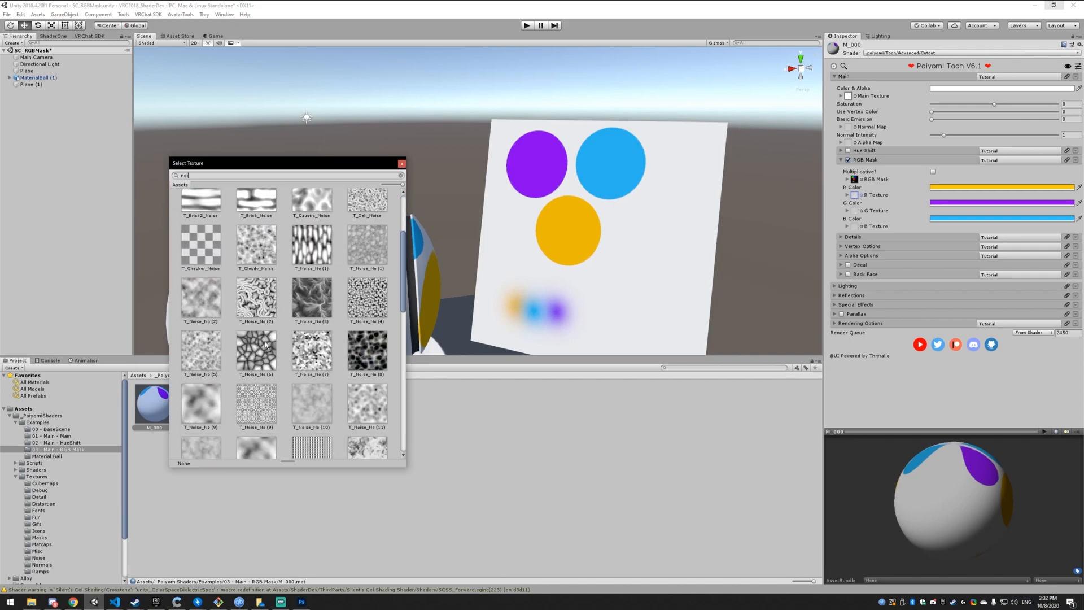
{"action": "left_click", "coordinate": [256, 351]}
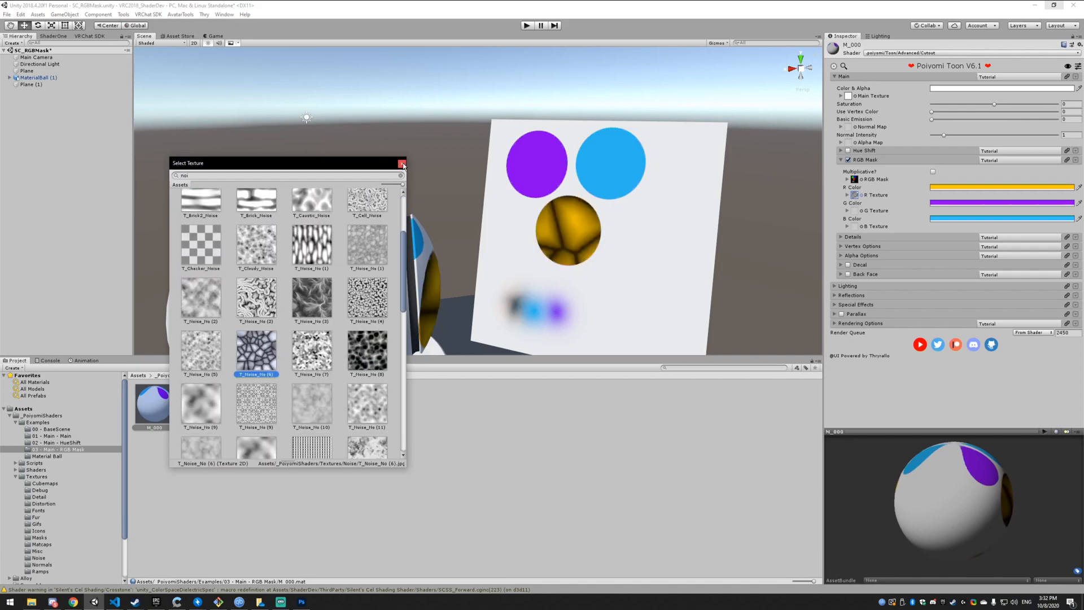
{"action": "left_click", "coordinate": [403, 165]}
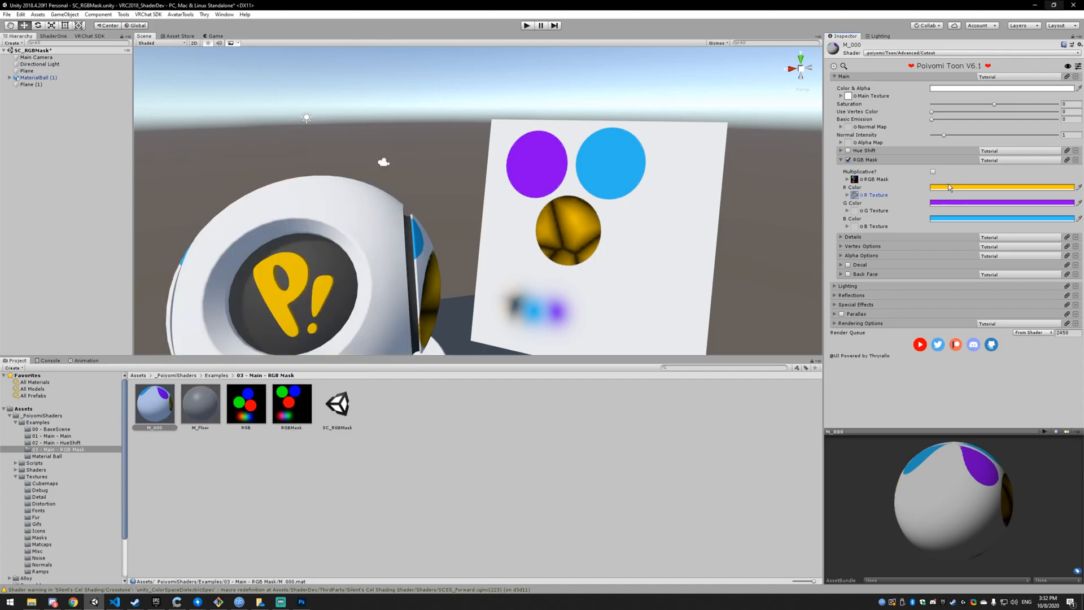
Step: Set R Texture tiling to 3 with panning, and swap to cloudier T_Noise_No (7)
{"action": "left_click", "coordinate": [1001, 188]}
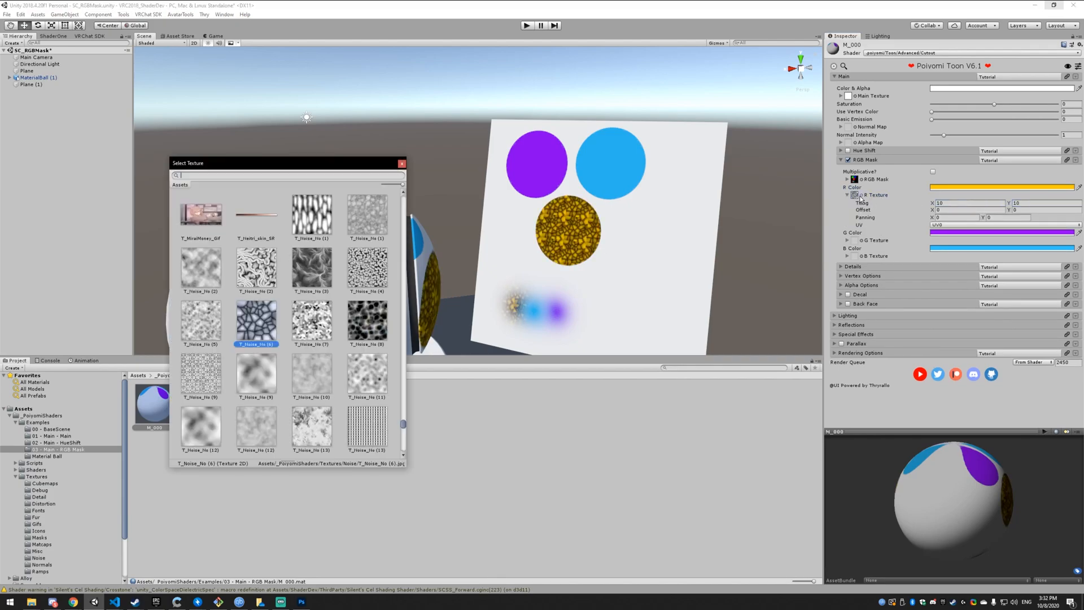
{"action": "left_click", "coordinate": [367, 323]}
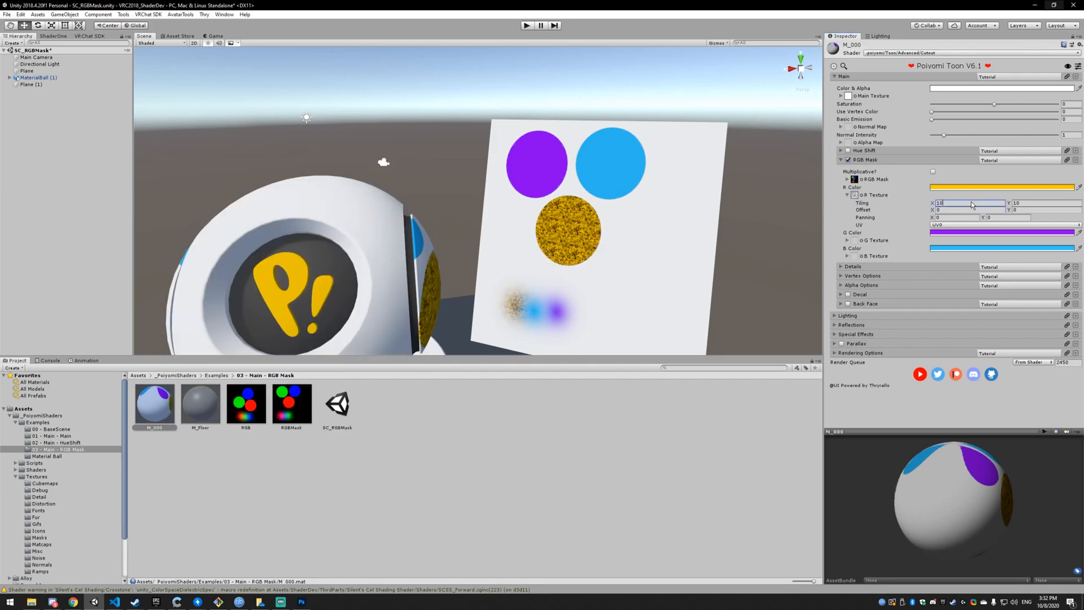
{"action": "type", "text": "3"}
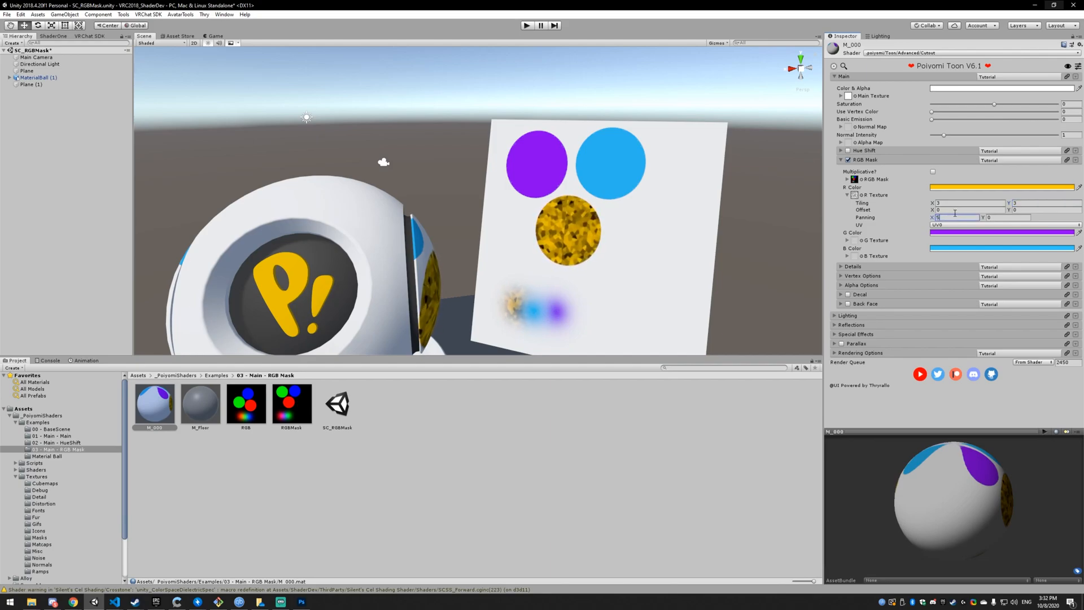
{"action": "left_click", "coordinate": [856, 194]}
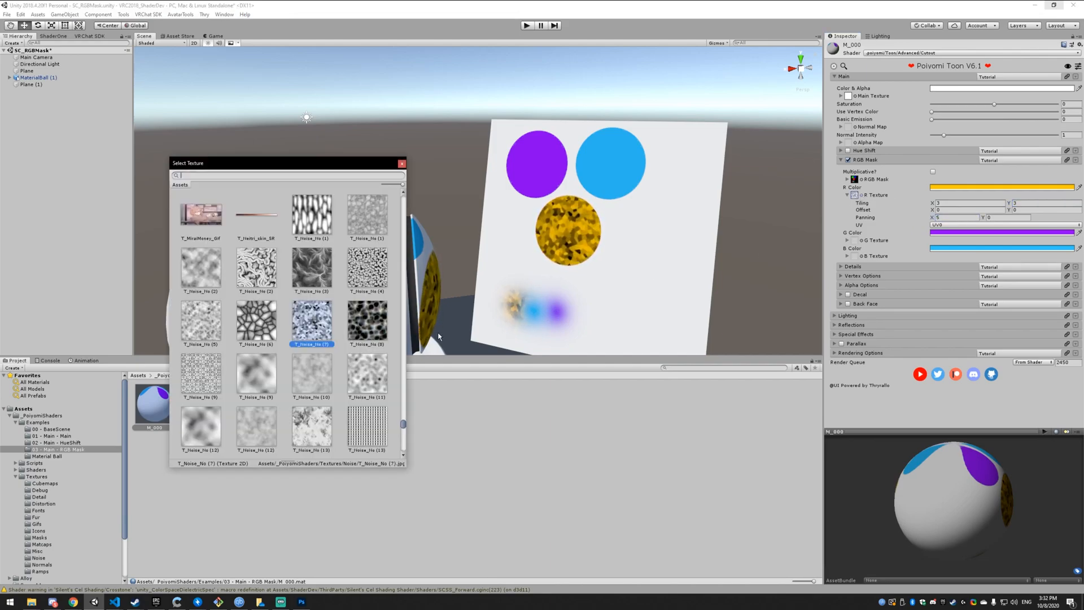
{"action": "left_click", "coordinate": [256, 376]}
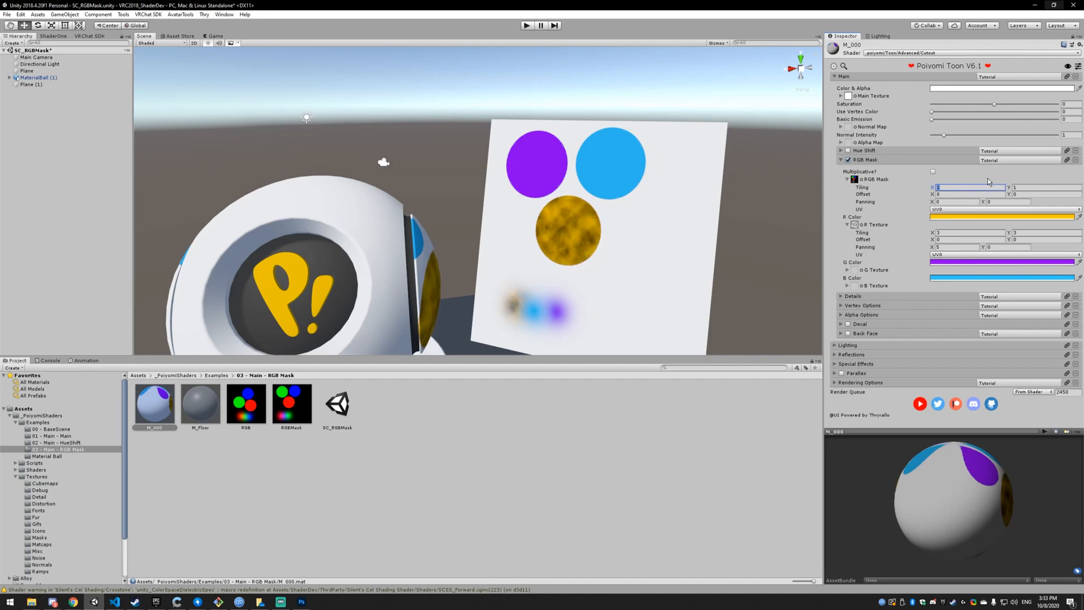
Step: Try RGB Mask tiling 5, reset it to 1, and assign a rainbow Main Texture
{"action": "type", "text": "5"}
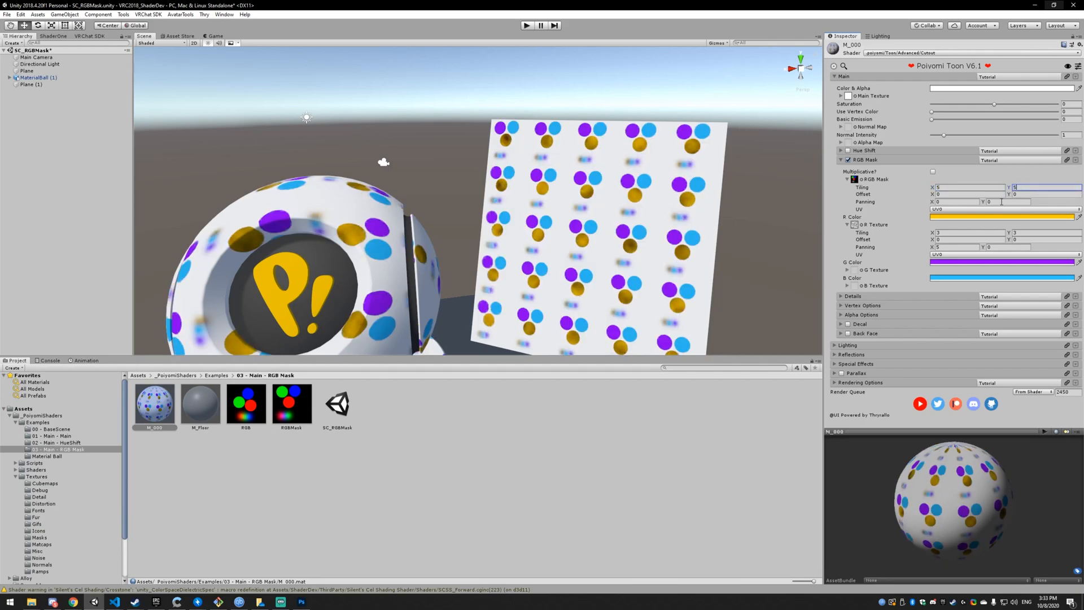
{"action": "left_click", "coordinate": [968, 188]}
{"action": "type", "text": "1"}
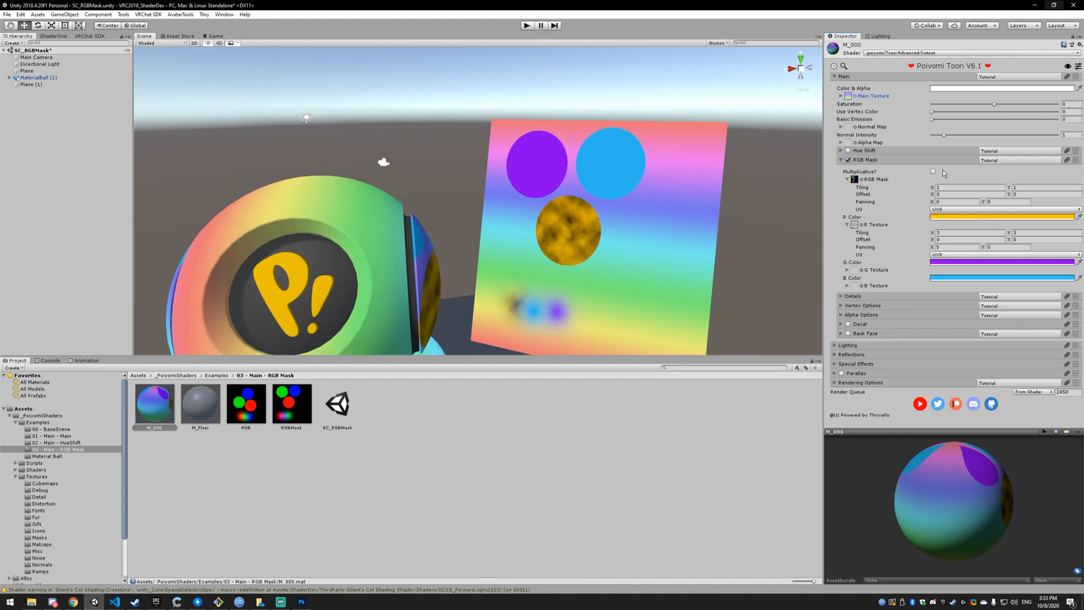
Step: Enable Multiplicative? on the RGB Mask and change R Color from white to green
{"action": "left_click", "coordinate": [933, 171]}
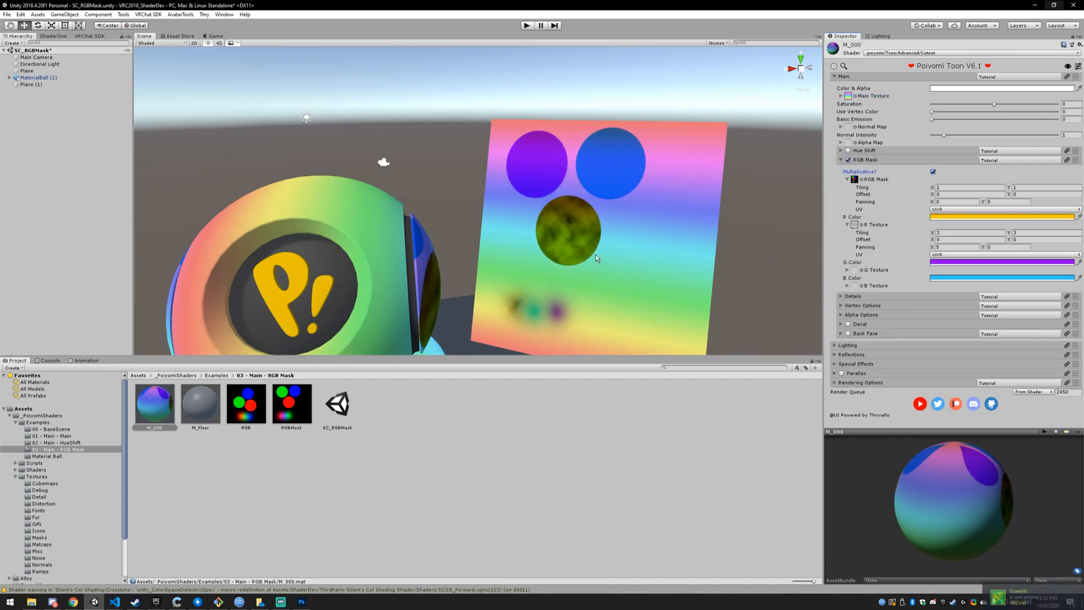
{"action": "left_click", "coordinate": [1001, 216]}
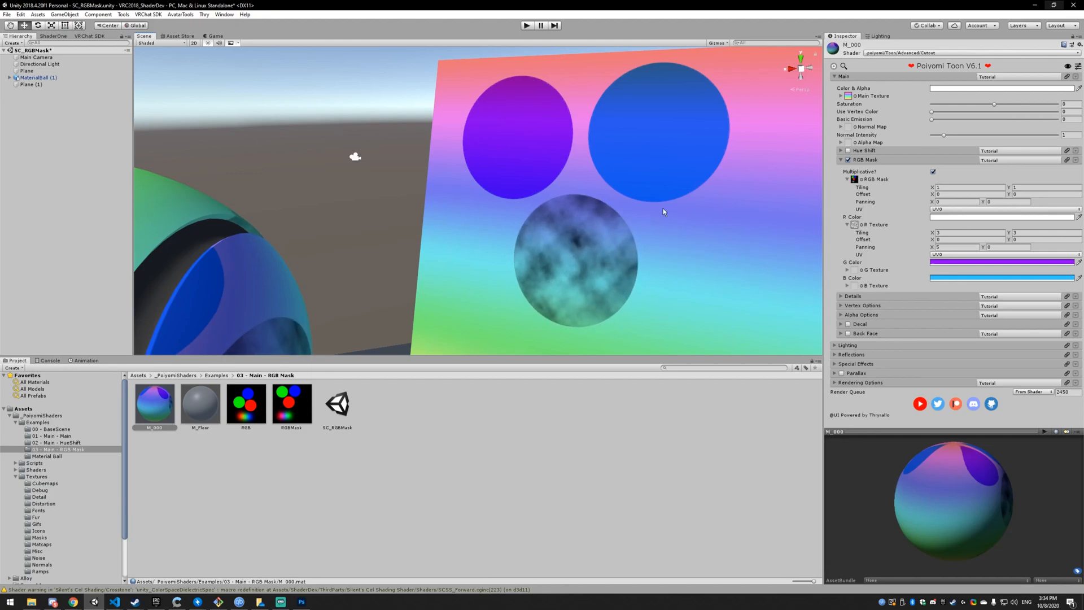
{"action": "left_click", "coordinate": [1001, 216]}
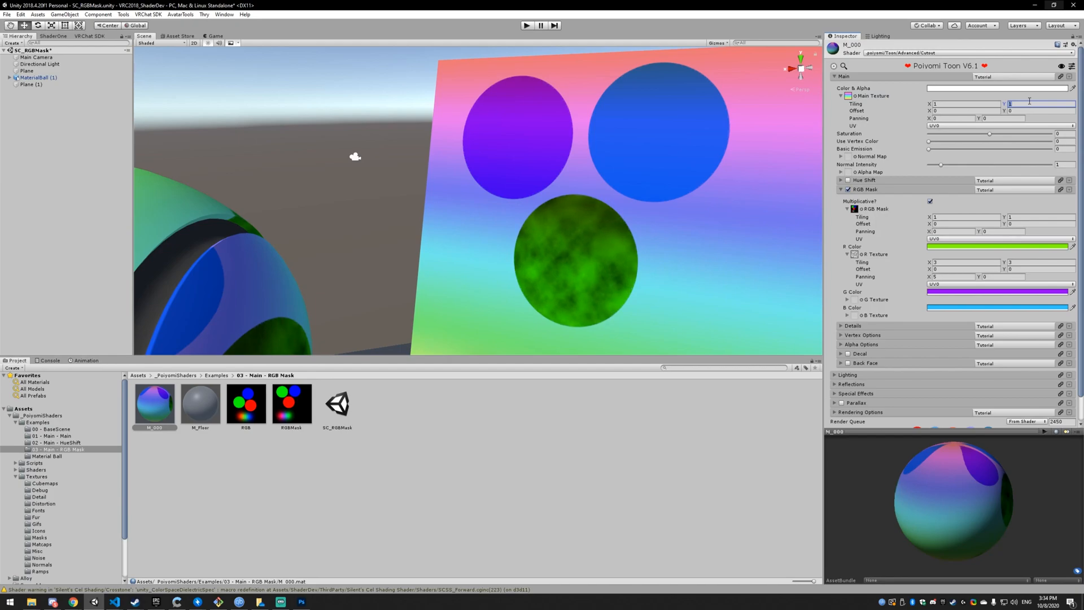
Step: Set the Main Texture's Tiling Y to 5 and collapse the R Texture settings
{"action": "type", "text": "5"}
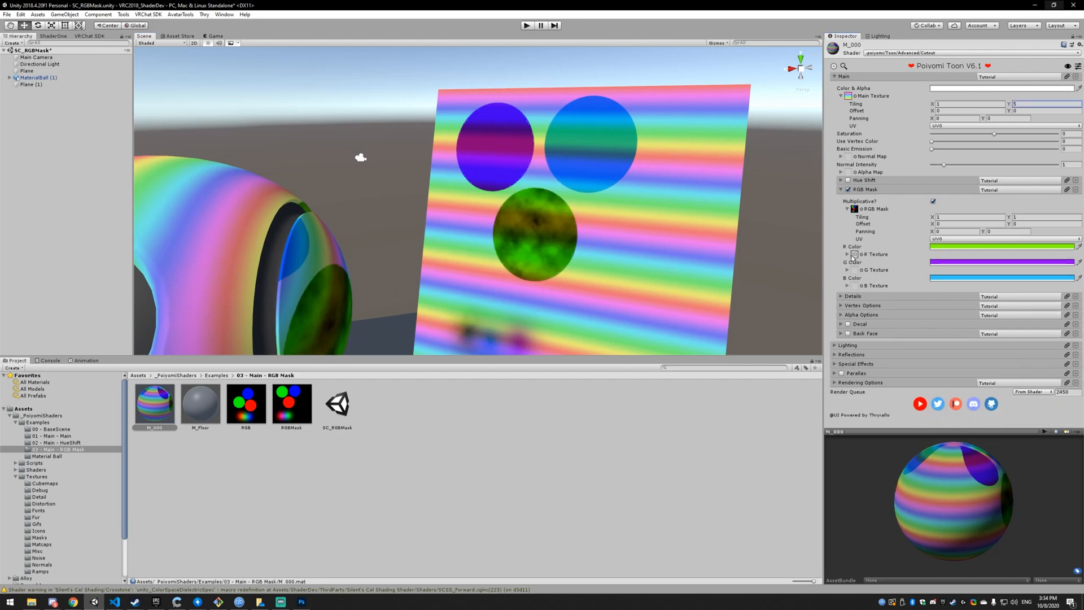
{"action": "mouse_move", "coordinate": [913, 261]}
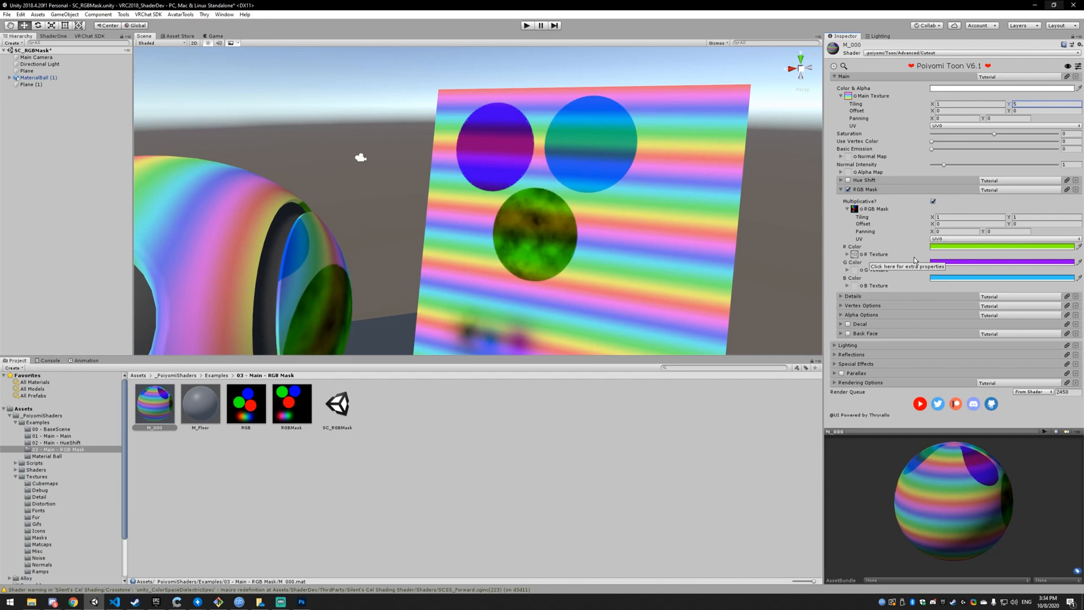
{"action": "left_click", "coordinate": [848, 209]}
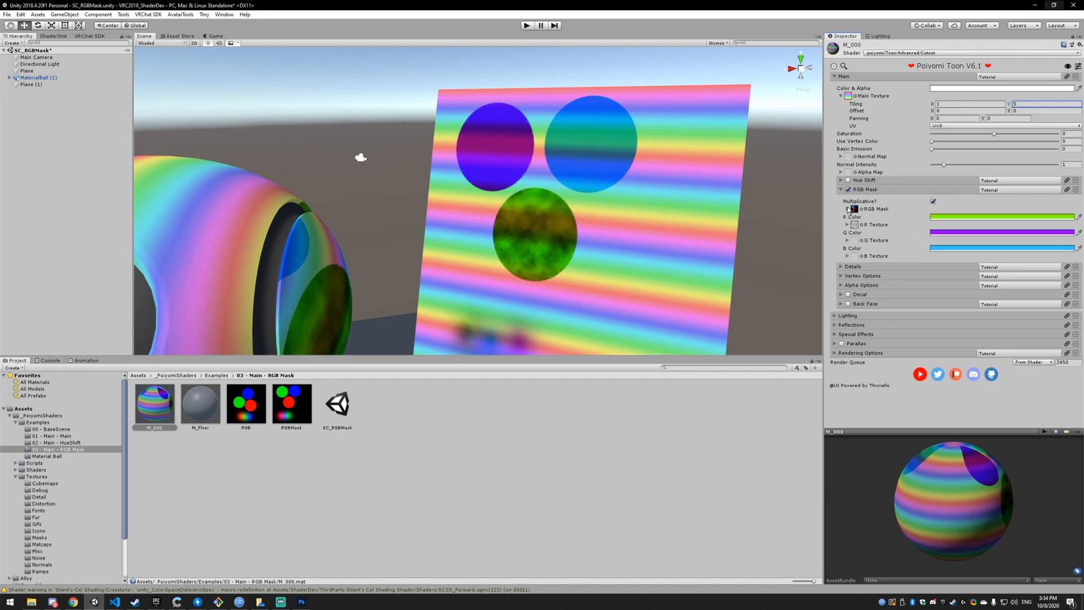